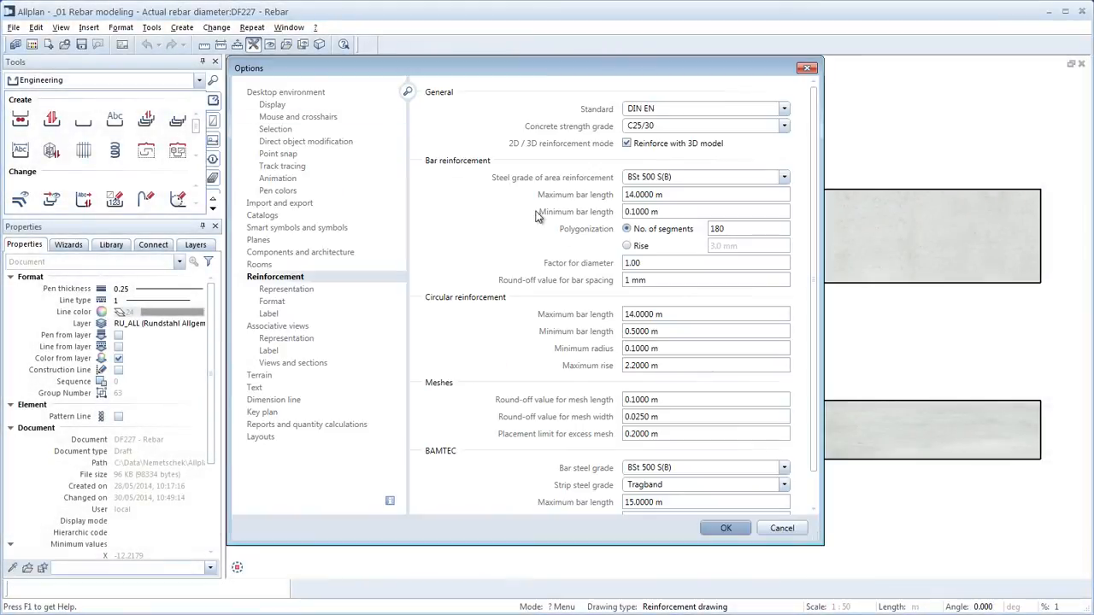
Step: Change the reinforcement Factor for diameter from 1.00 to 1.20
{"action": "left_click", "coordinate": [704, 263]}
{"action": "type", "text": "1.2"}
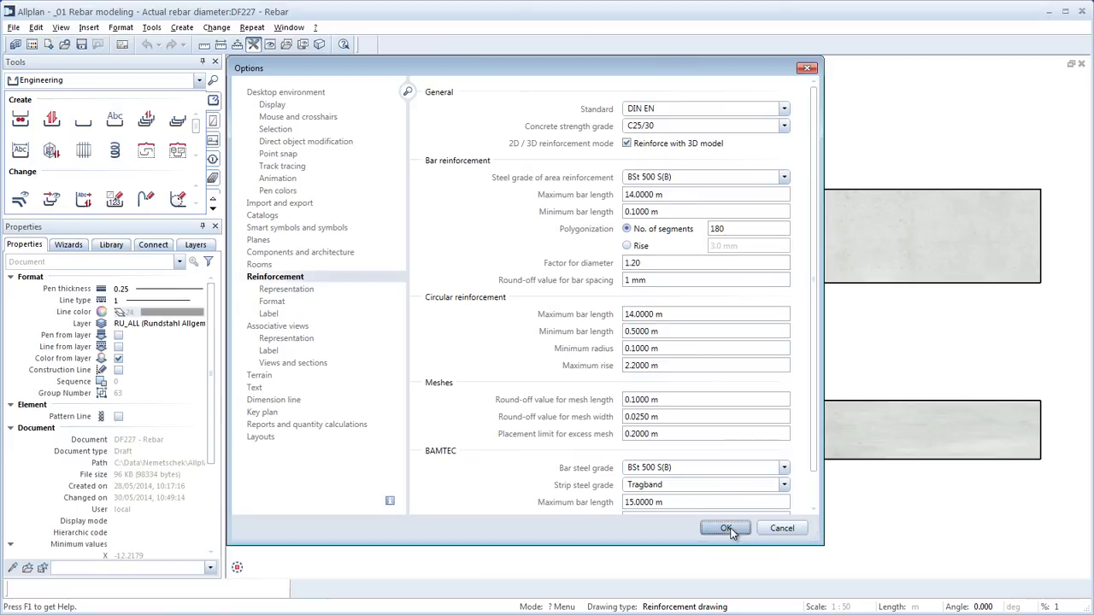
Step: Apply the options and define a closed stirrup fitted to the section edges
{"action": "left_click", "coordinate": [724, 527]}
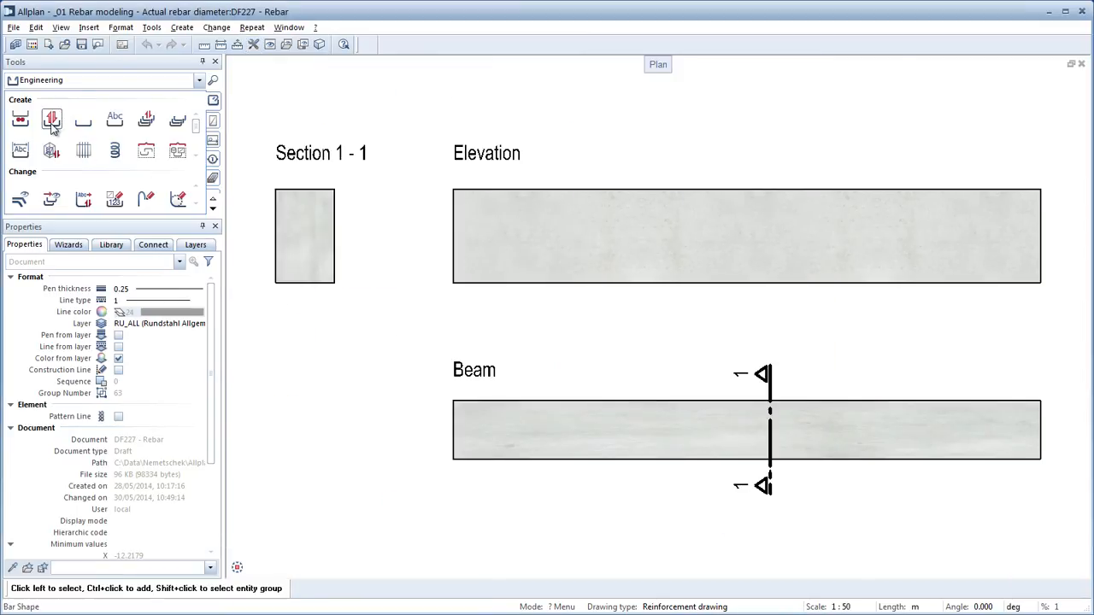
{"action": "left_click", "coordinate": [51, 119]}
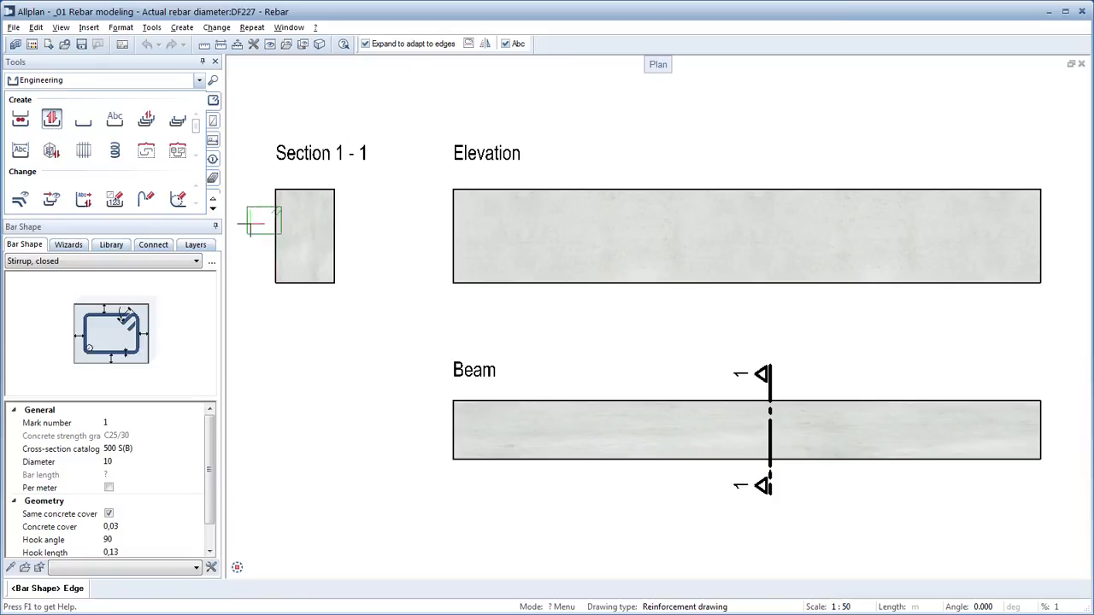
{"action": "right_click", "coordinate": [305, 214]}
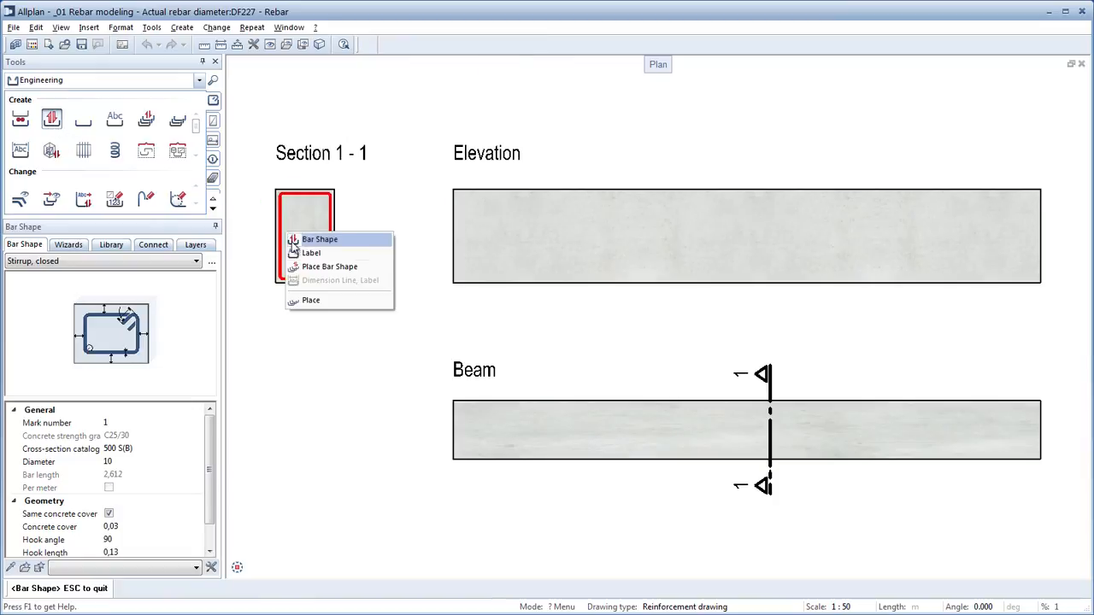
Step: Place the stirrups with linear placement along the full beam length
{"action": "left_click", "coordinate": [329, 267]}
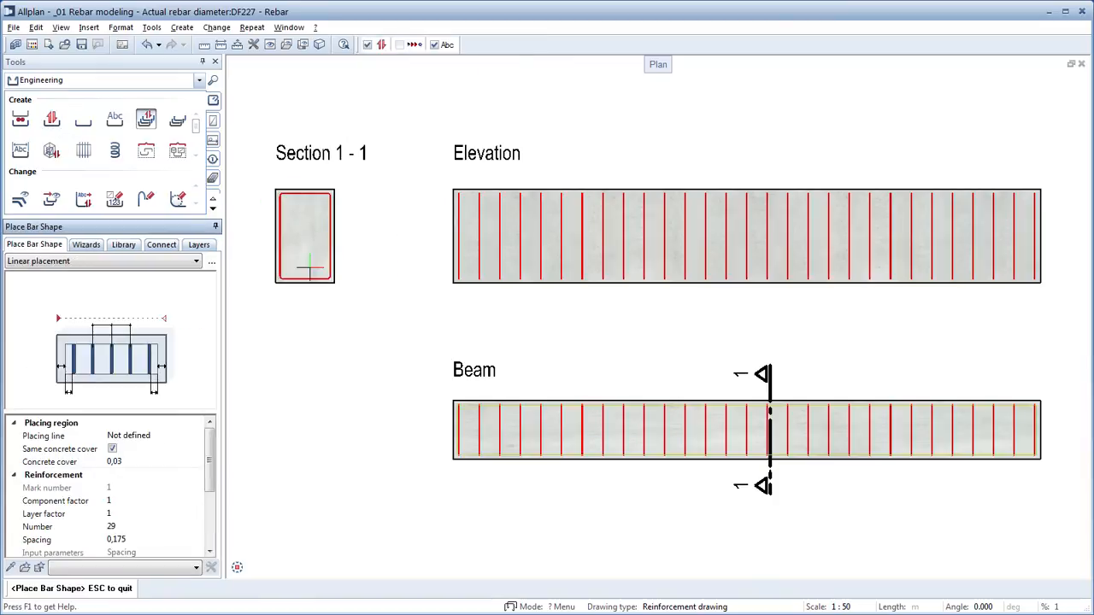
{"action": "right_click", "coordinate": [306, 265]}
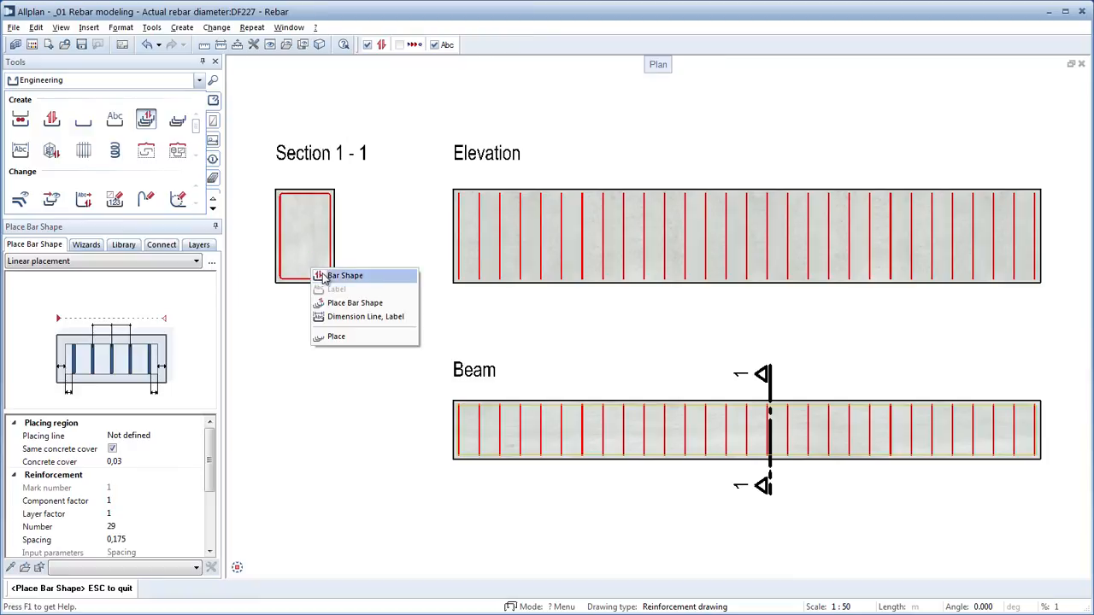
{"action": "left_click", "coordinate": [343, 275]}
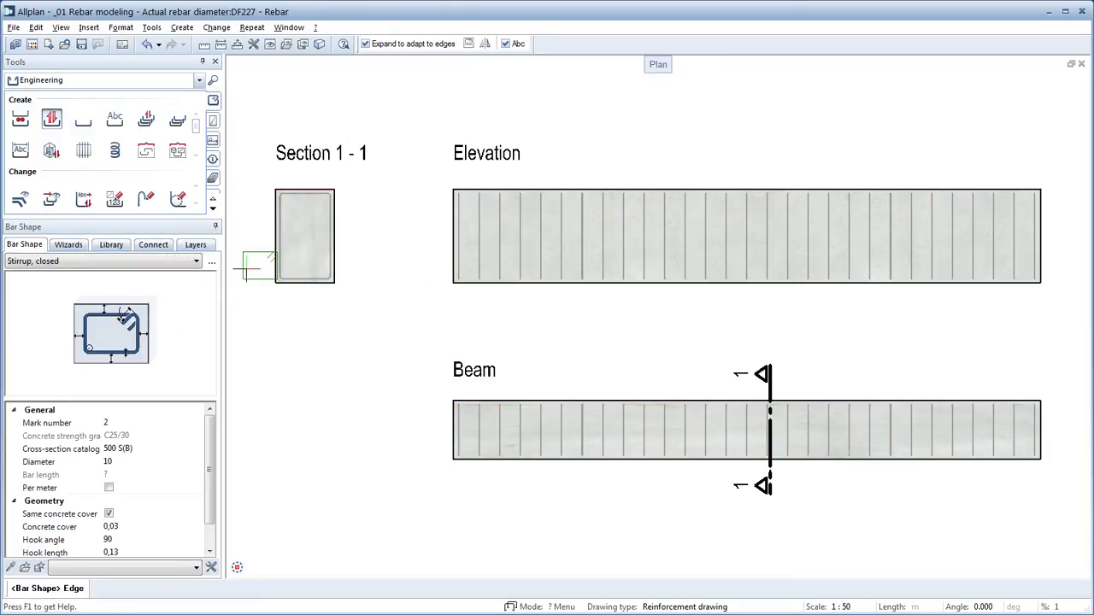
Step: Draw a Straight bar with hook(s) along the bottom of the elevation and start placing it
{"action": "left_click", "coordinate": [195, 259]}
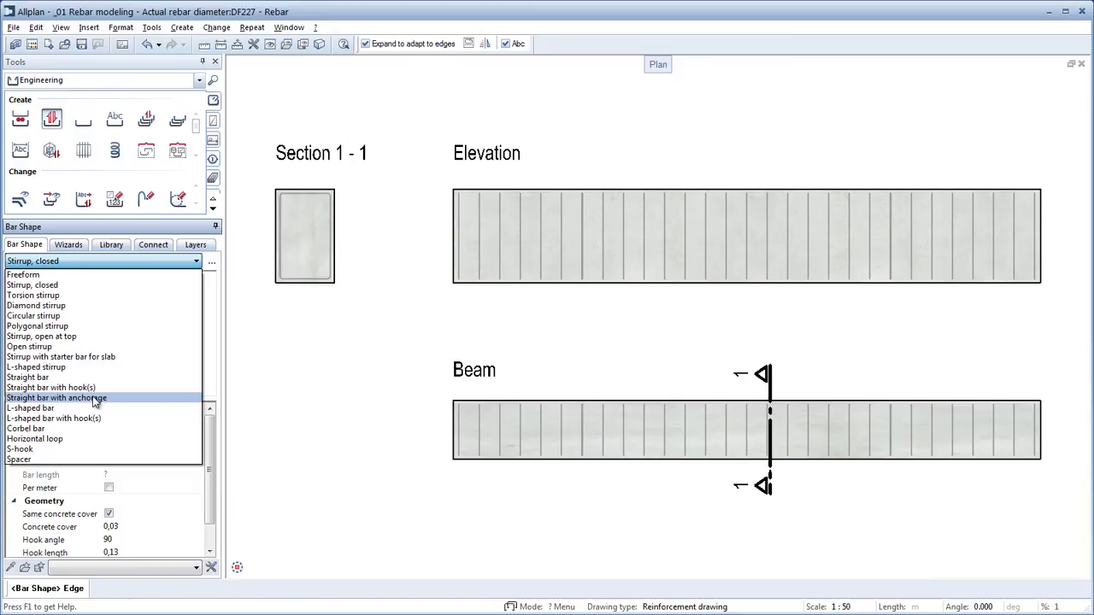
{"action": "left_click", "coordinate": [51, 386]}
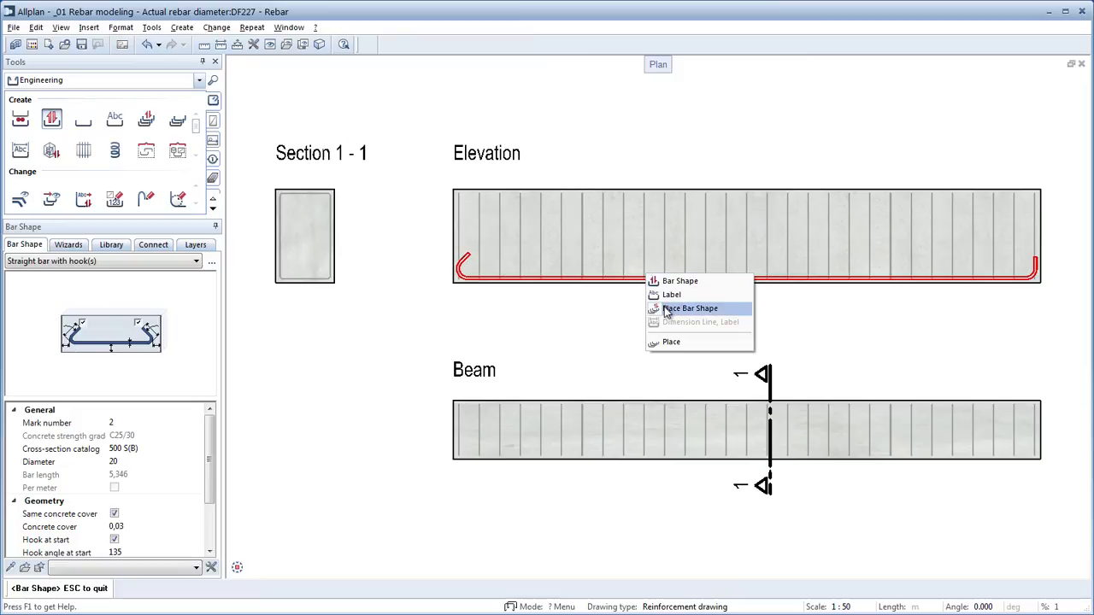
{"action": "left_click", "coordinate": [691, 308]}
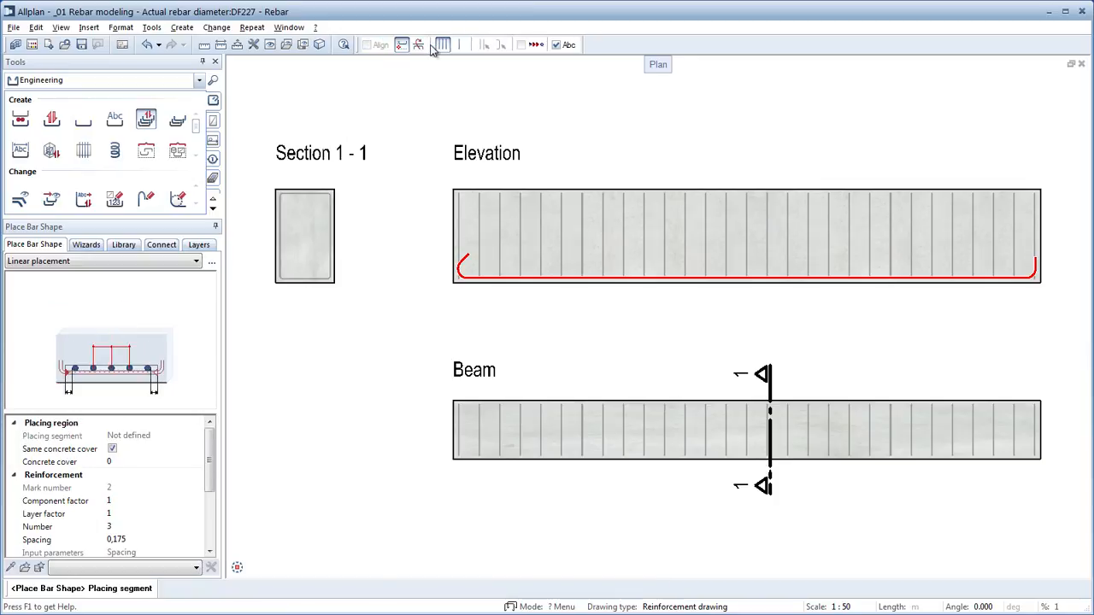
Step: Place 4 hooked bars across the section bottom along the placing segment
{"action": "left_click", "coordinate": [305, 236]}
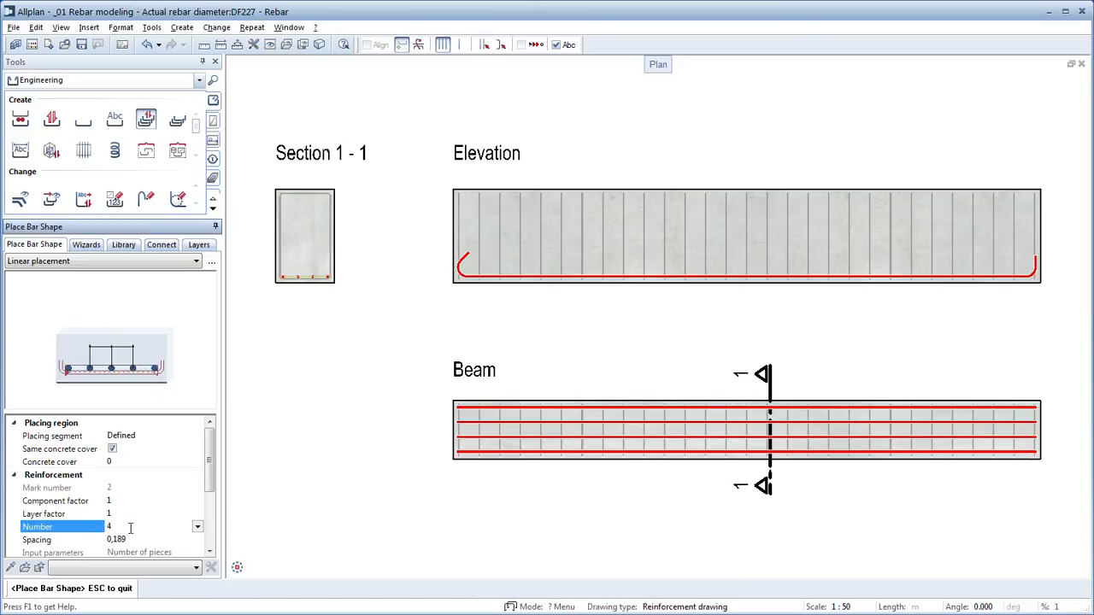
{"action": "left_click", "coordinate": [20, 198]}
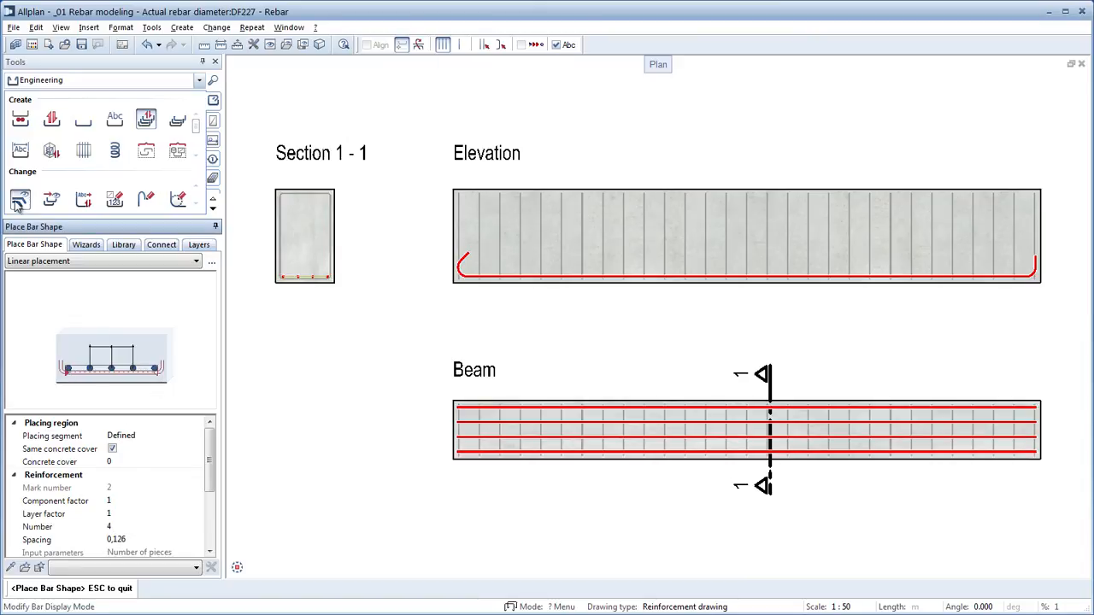
{"action": "left_click", "coordinate": [21, 198]}
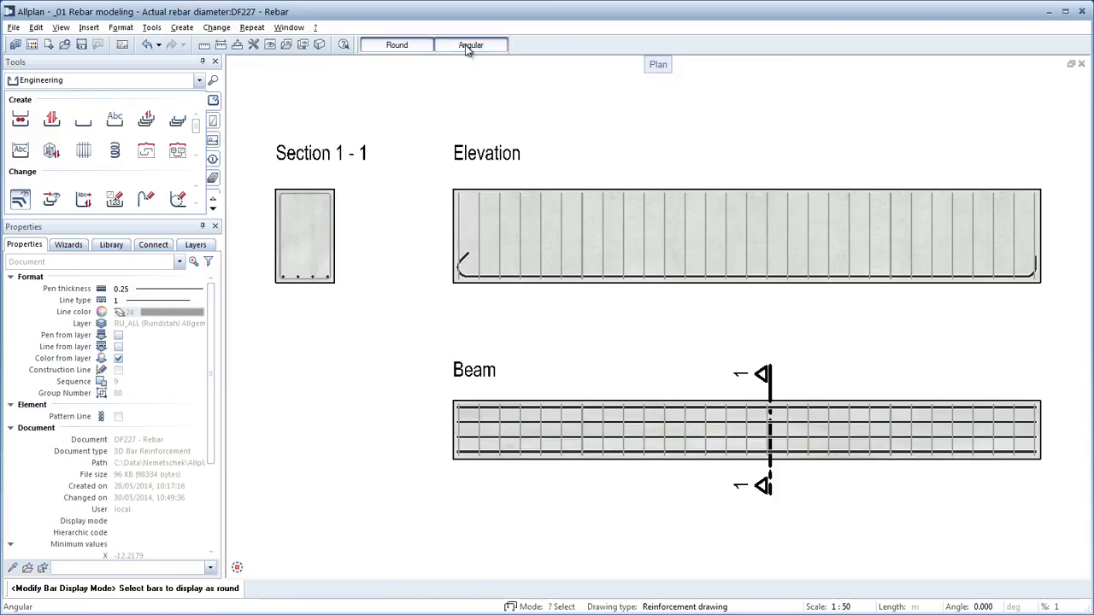
Step: Display the bars as Angular at actual diameter and begin measuring a length at the section corner
{"action": "left_click", "coordinate": [472, 44]}
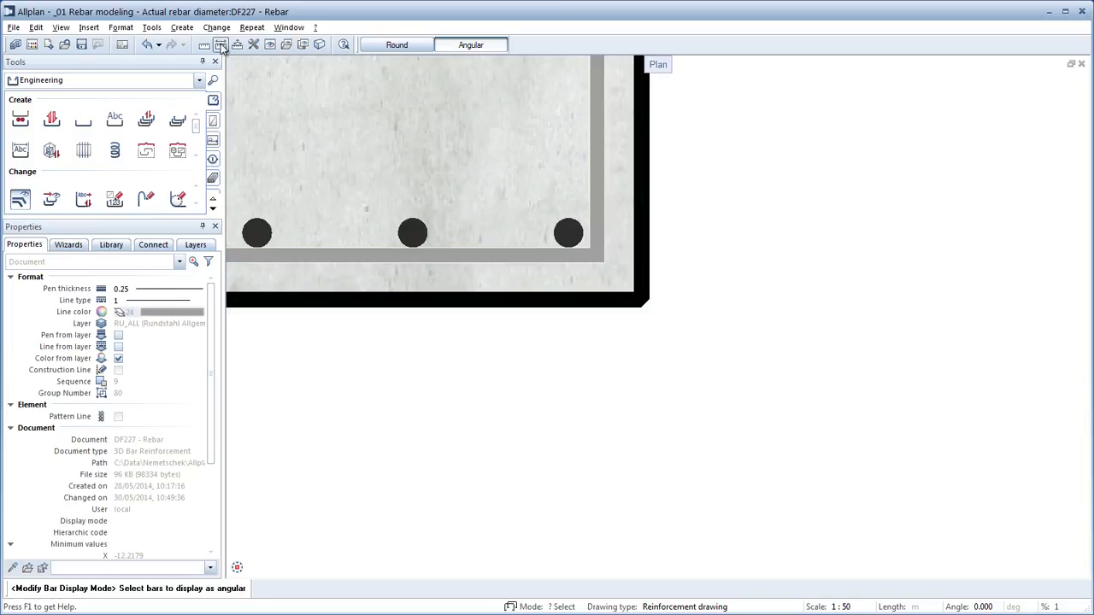
{"action": "left_click", "coordinate": [220, 44]}
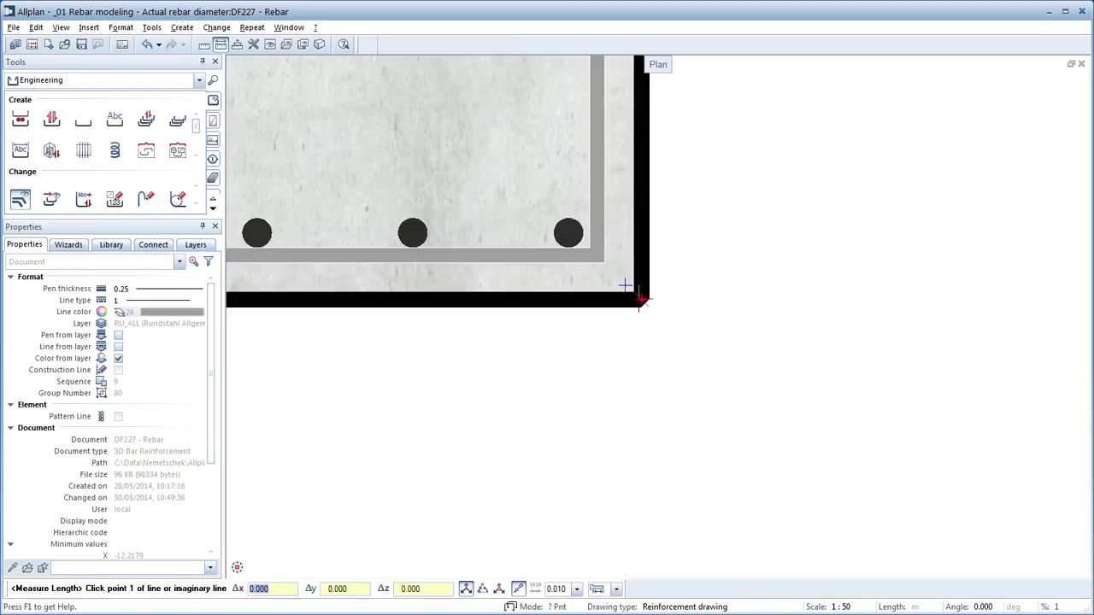